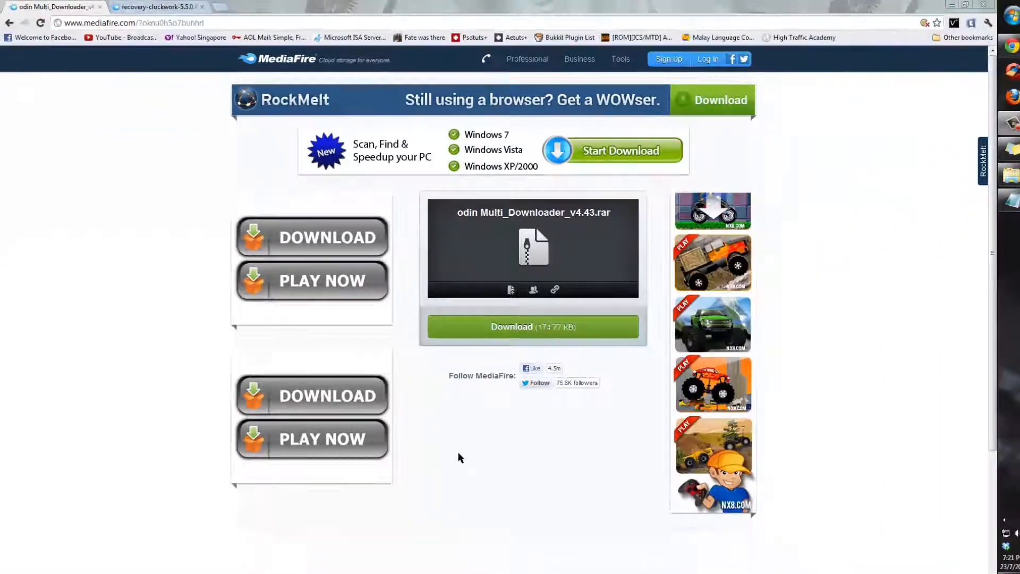
pyautogui.moveTo(212, 228)
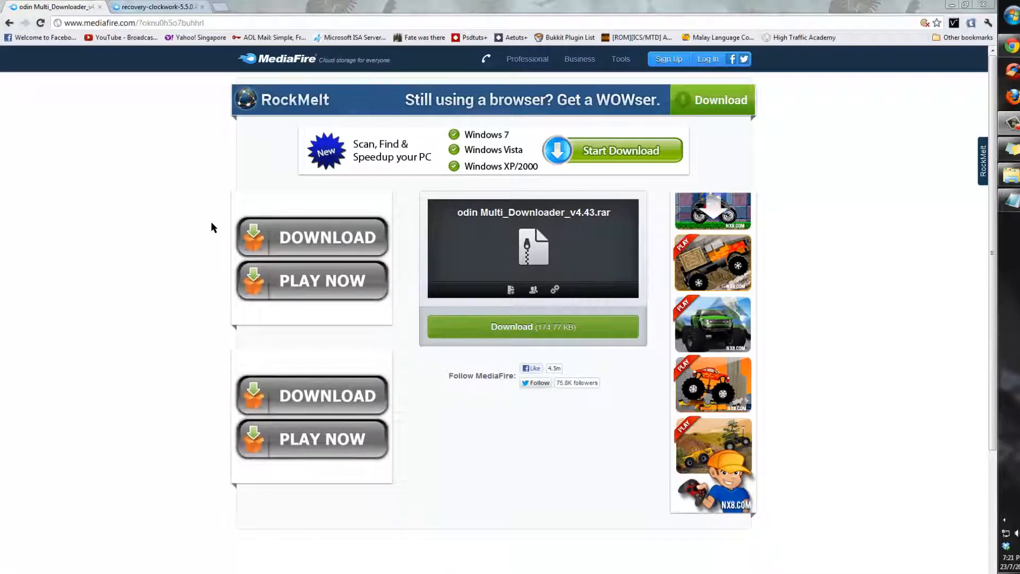
# Step: Flip between the recovery-clockwork and Odin download pages, then put them away to reveal the desktop
pyautogui.click(156, 7)
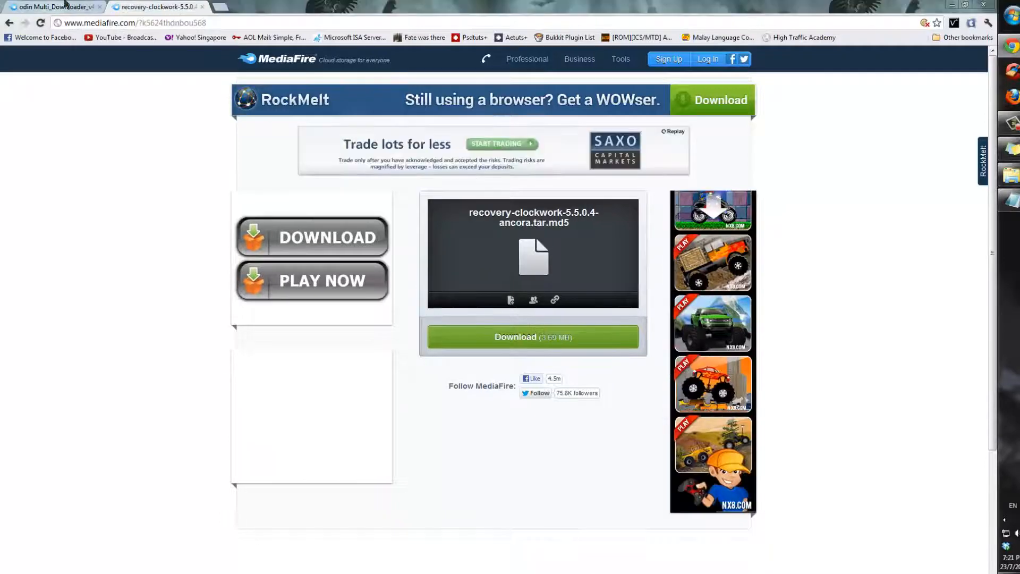
pyautogui.click(49, 7)
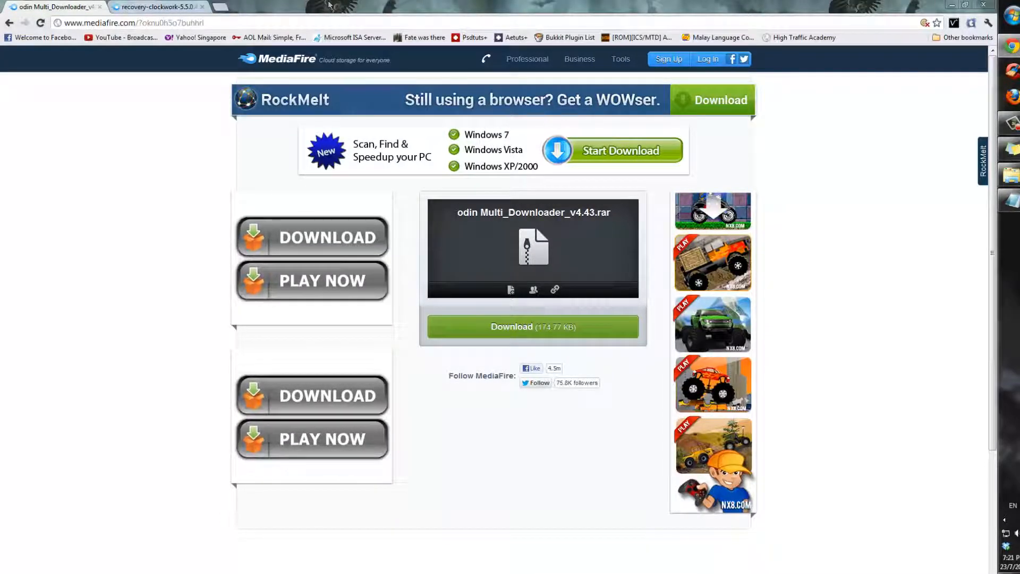
pyautogui.click(156, 6)
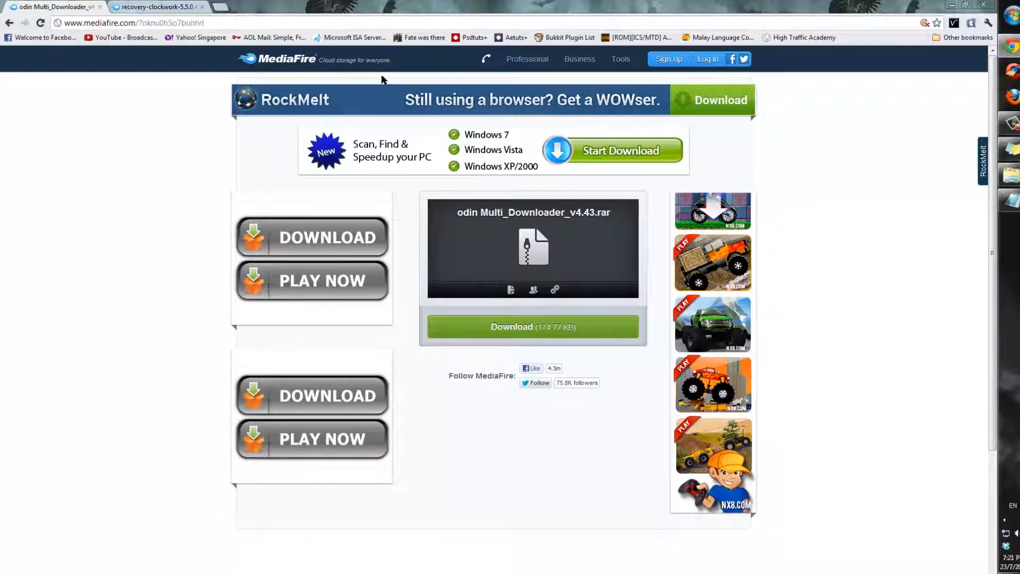
pyautogui.click(156, 6)
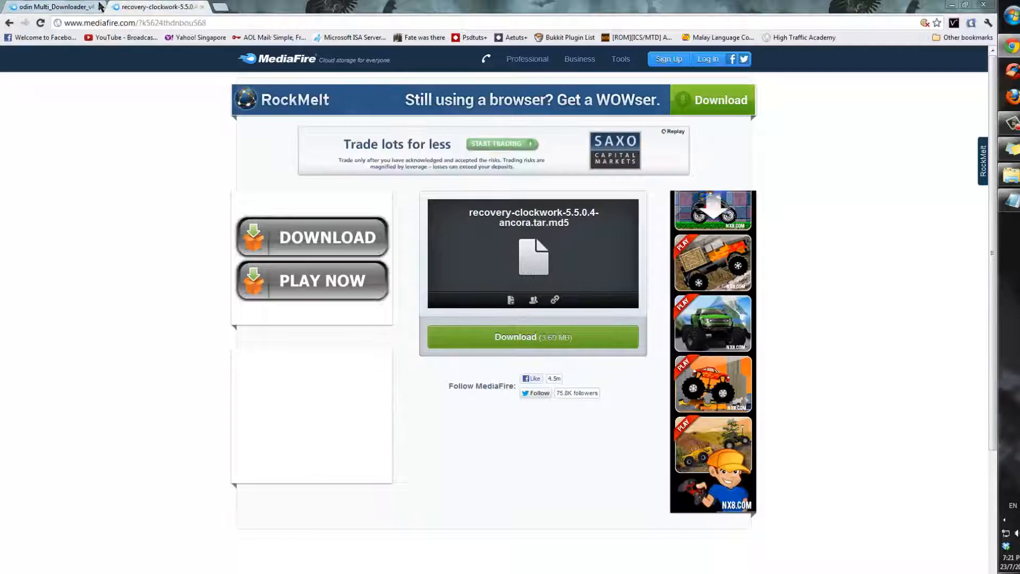
pyautogui.click(48, 6)
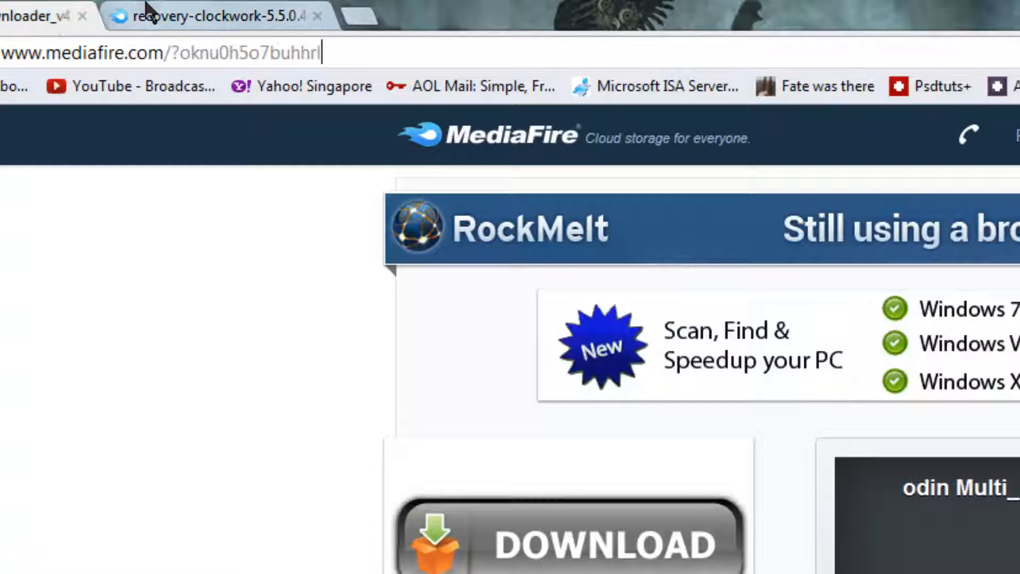
pyautogui.moveTo(263, 346)
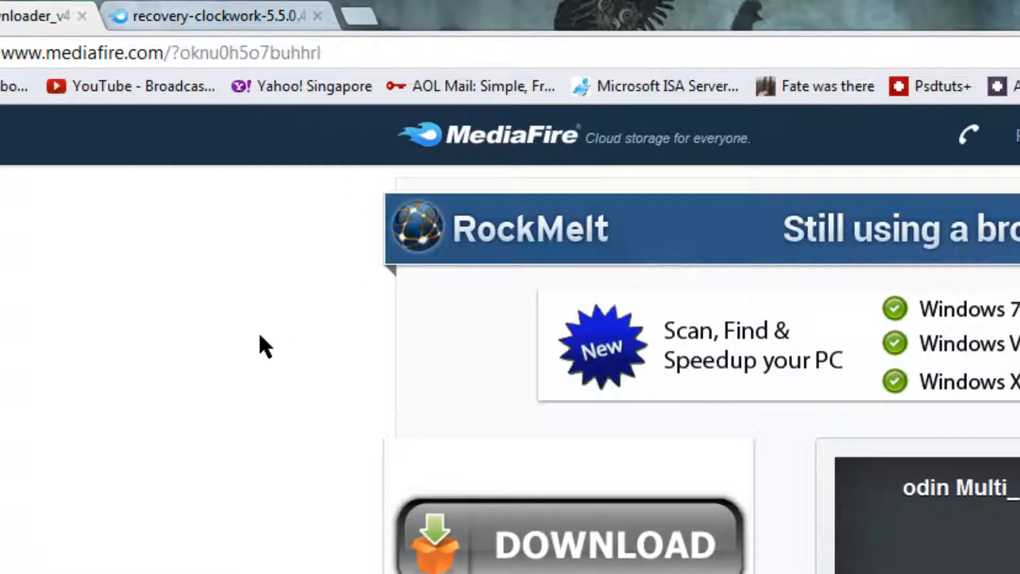
pyautogui.scroll(-3)
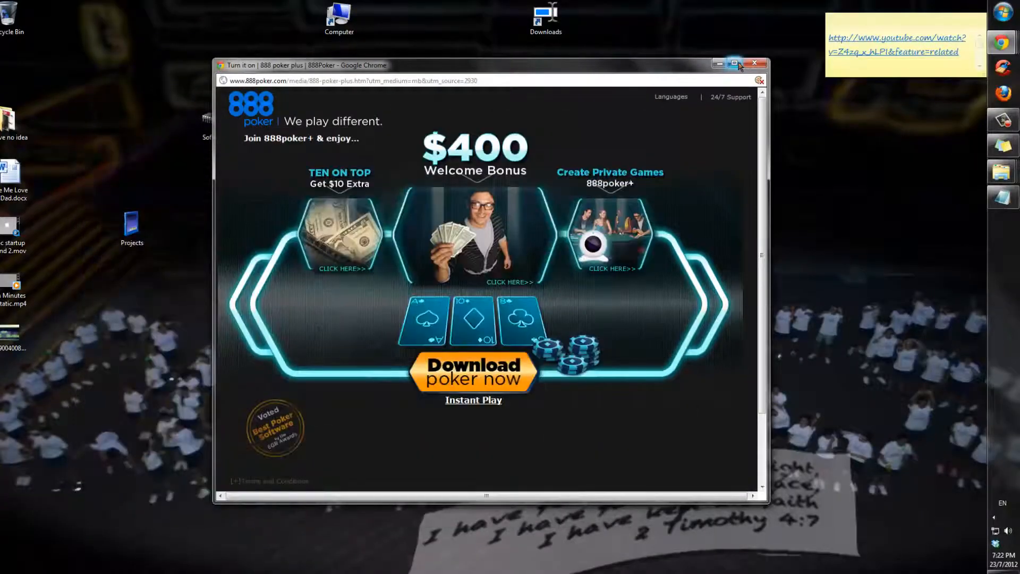
pyautogui.click(732, 63)
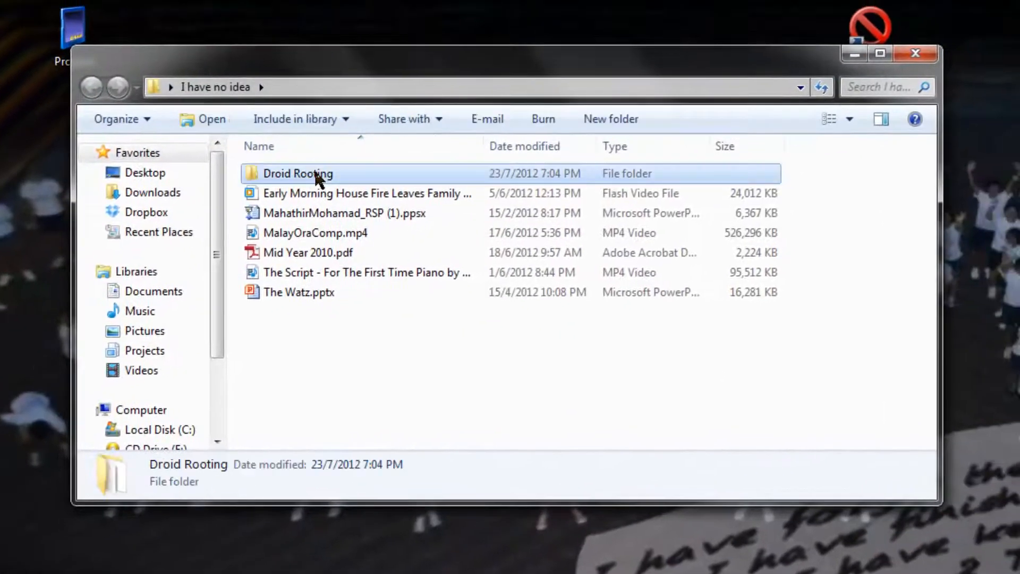
# Step: Launch odin Multi_Downloader_v4.43.exe from the Droid Rooting folder so it detects the phone on COM 5
pyautogui.doubleClick(298, 174)
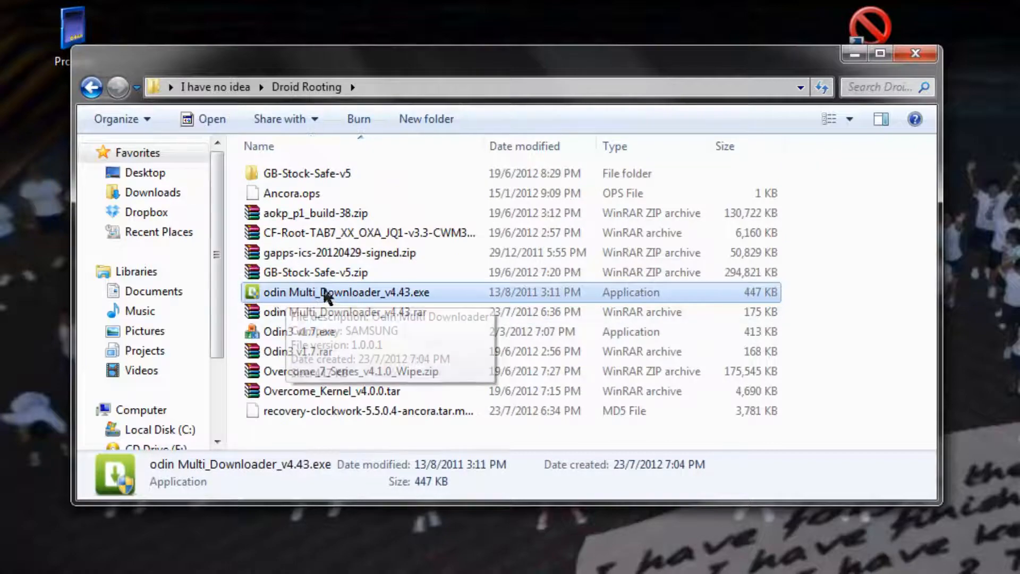
pyautogui.moveTo(407, 303)
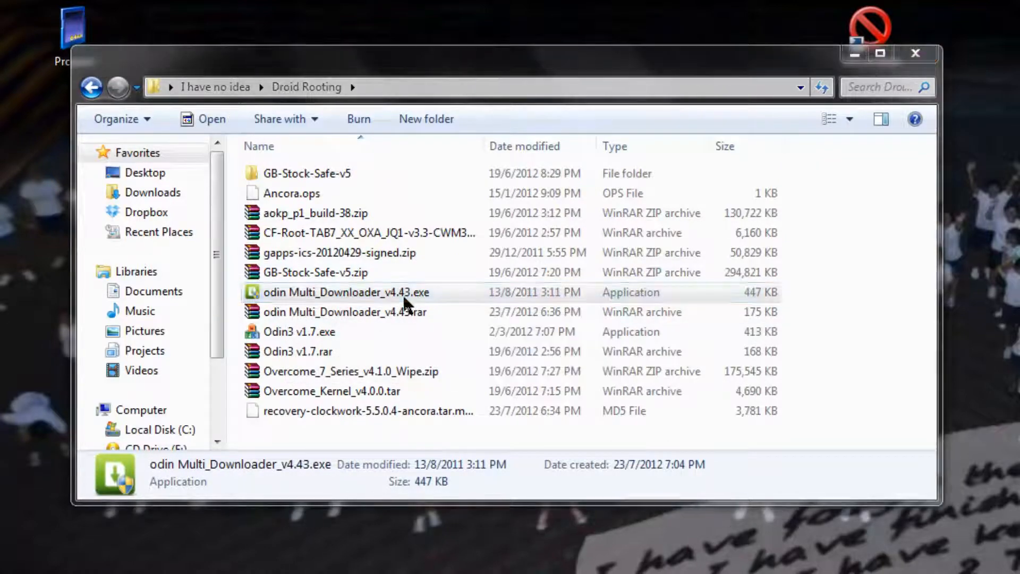
pyautogui.doubleClick(347, 292)
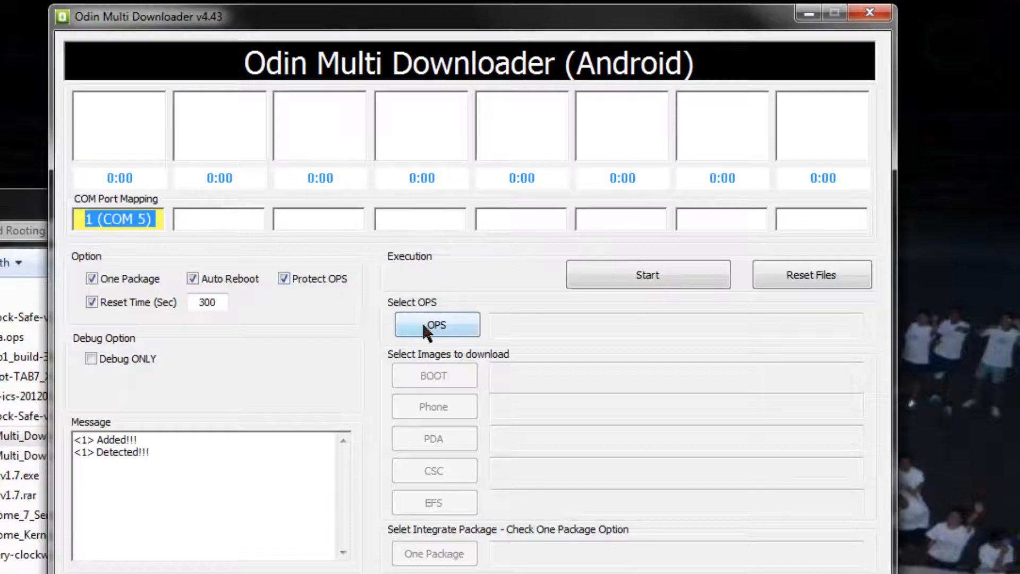
# Step: Load Ancora.ops as the OPS partition script
pyautogui.click(436, 324)
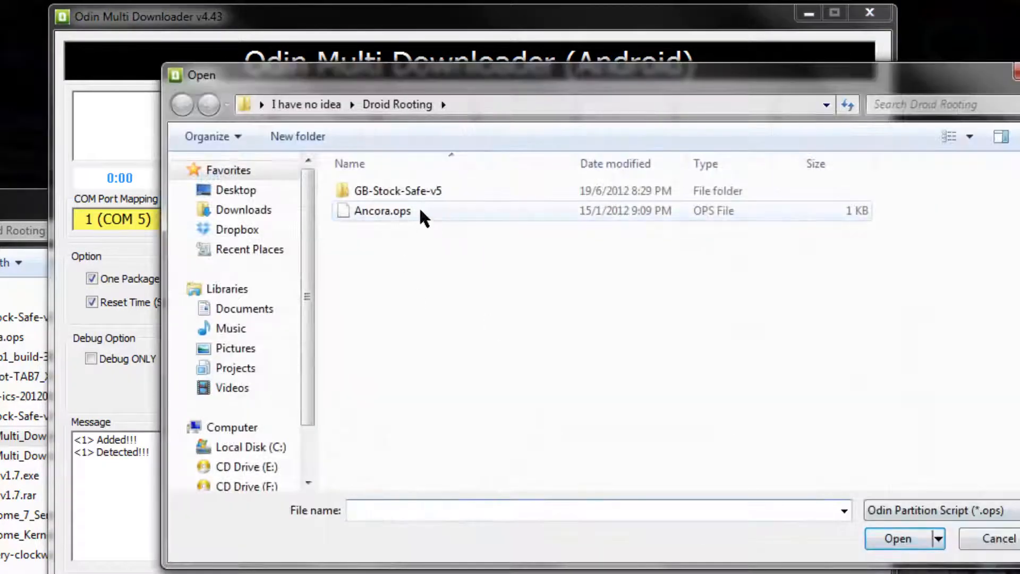
pyautogui.click(382, 210)
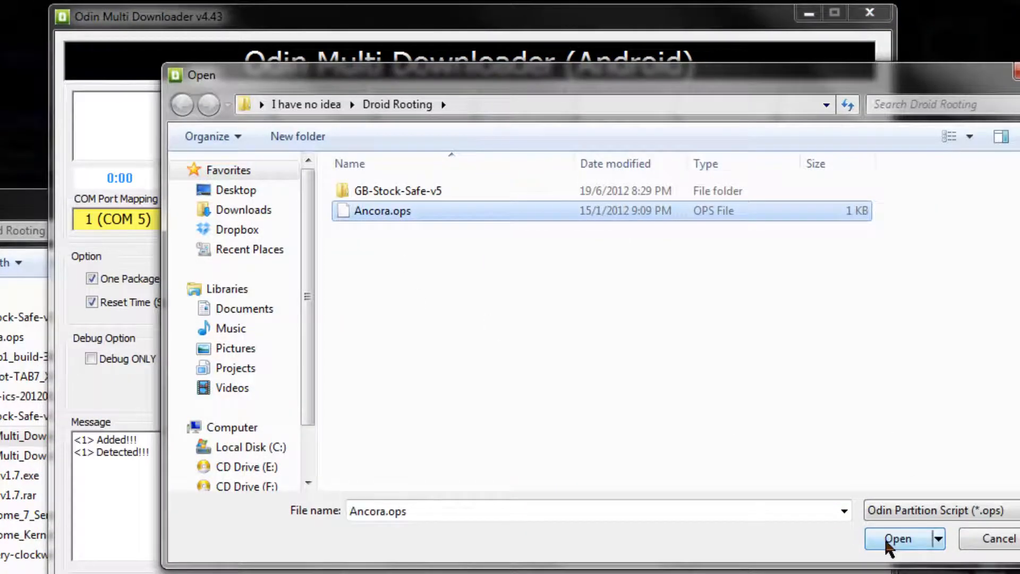
pyautogui.click(897, 538)
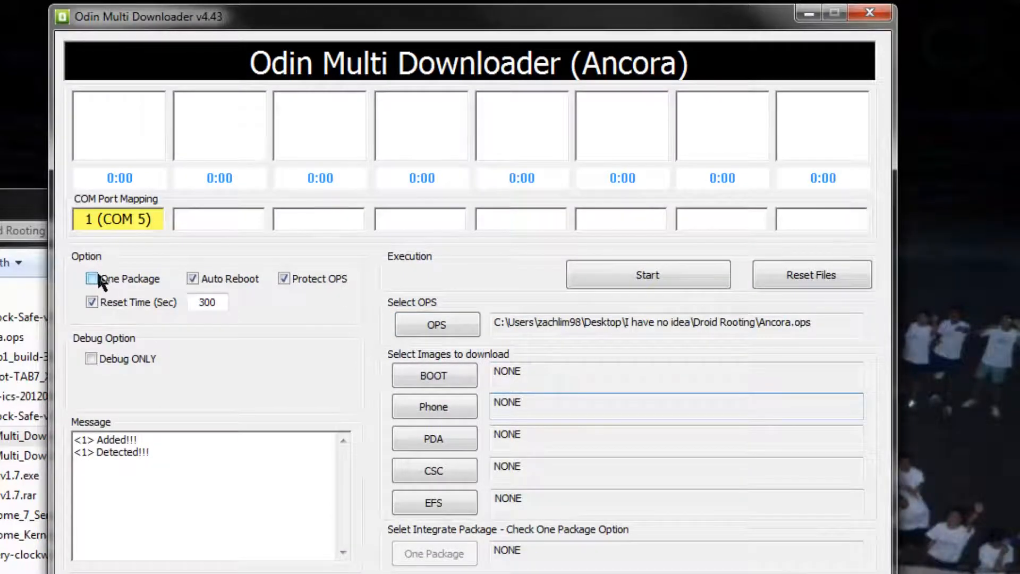
# Step: Enable One Package and load recovery-clockwork-5.5.0.4-ancora.tar.md5, passing its MD5 check
pyautogui.click(433, 553)
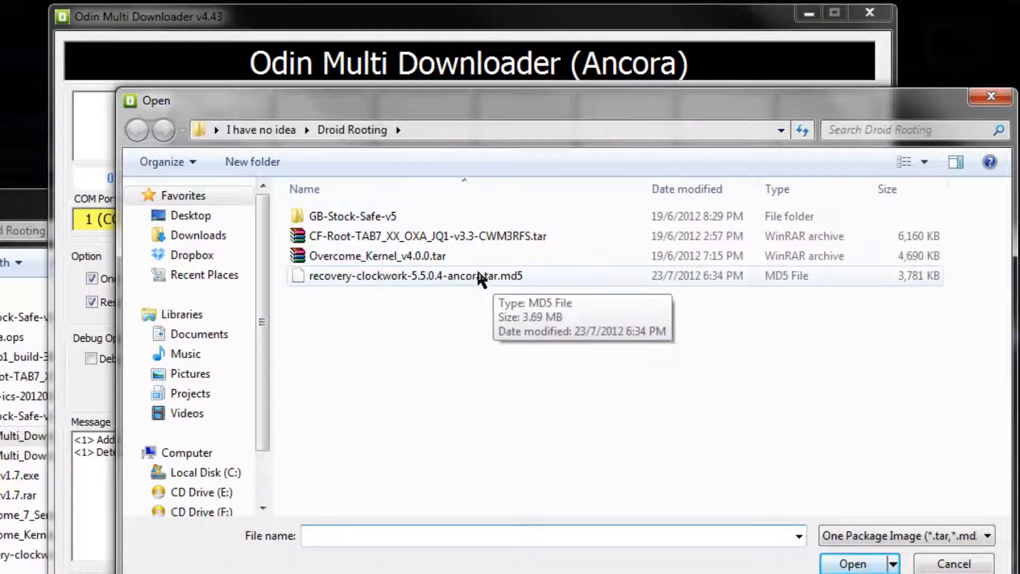
pyautogui.click(407, 276)
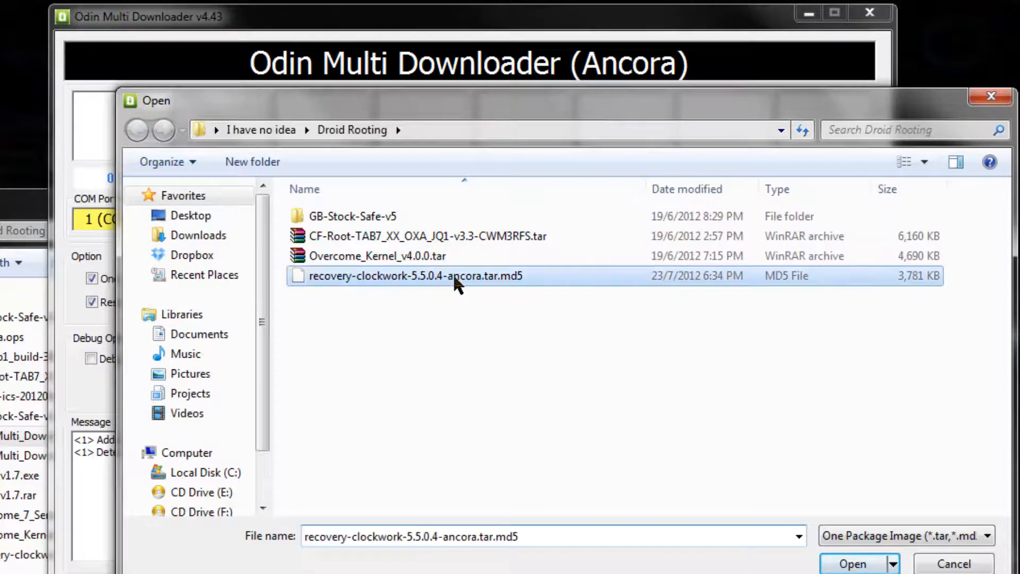
pyautogui.click(852, 564)
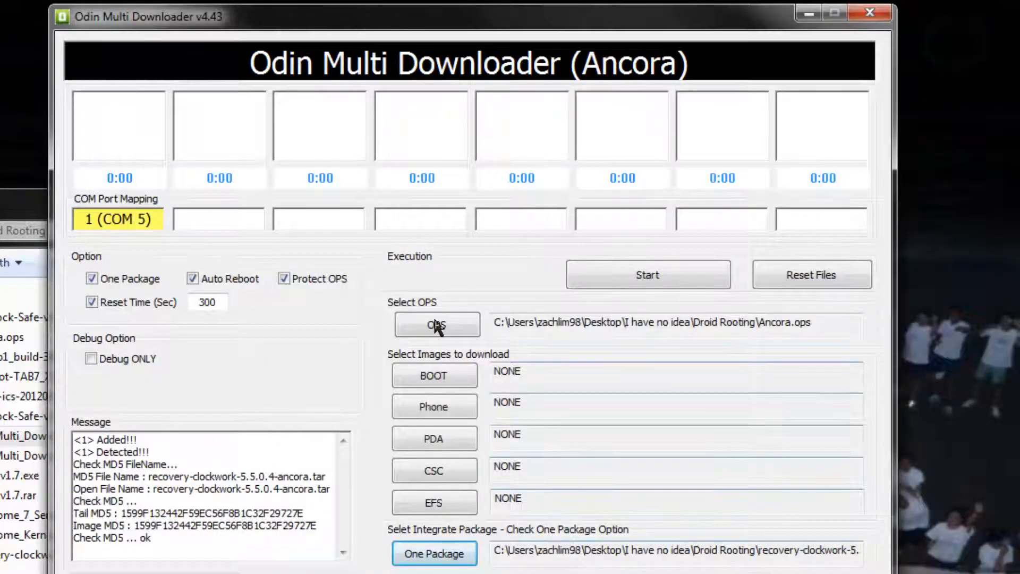
pyautogui.moveTo(481, 454)
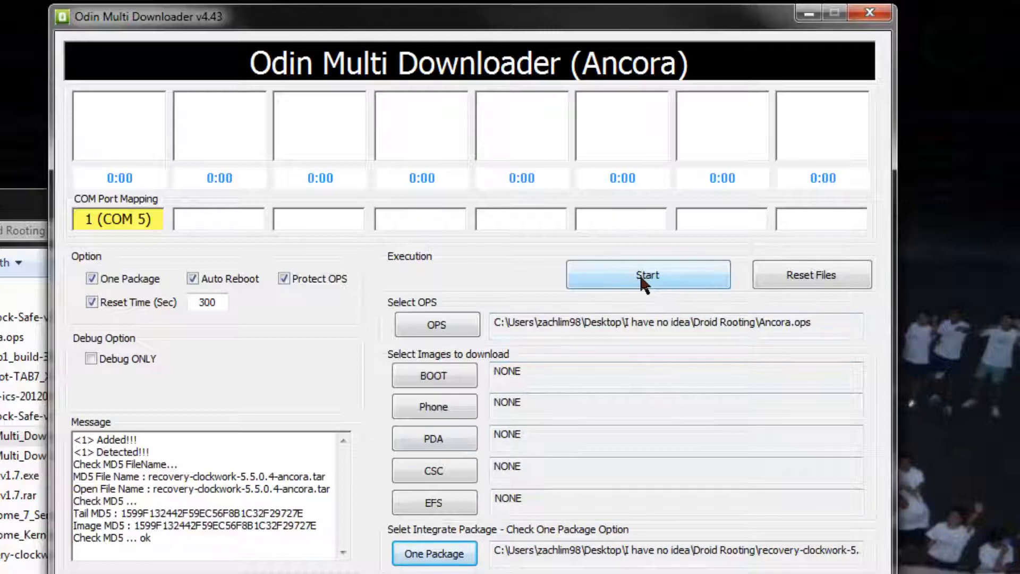
# Step: Start flashing the recovery image to the phone on COM 5 until it finishes 1/1 and resets
pyautogui.click(647, 274)
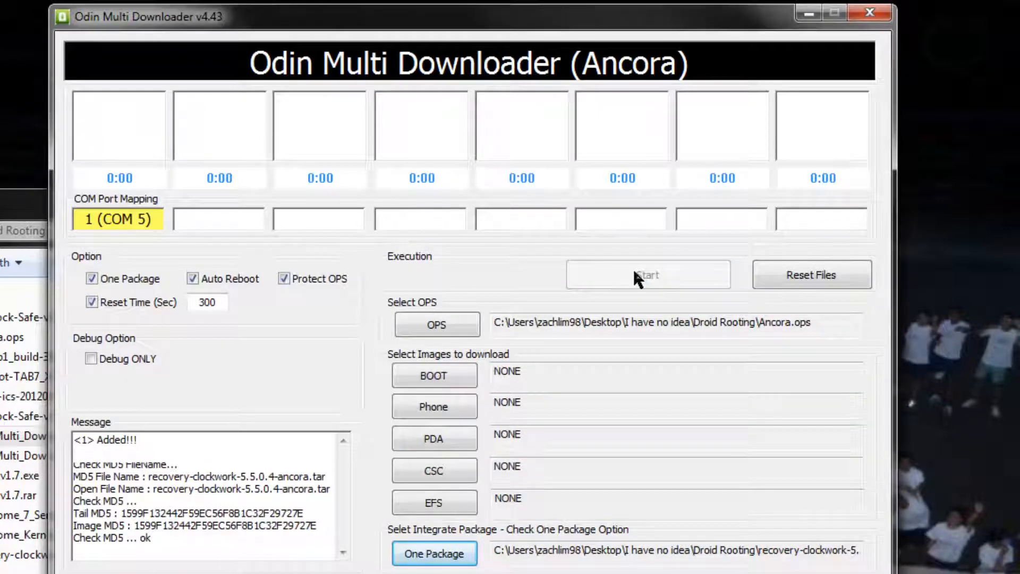
pyautogui.click(647, 274)
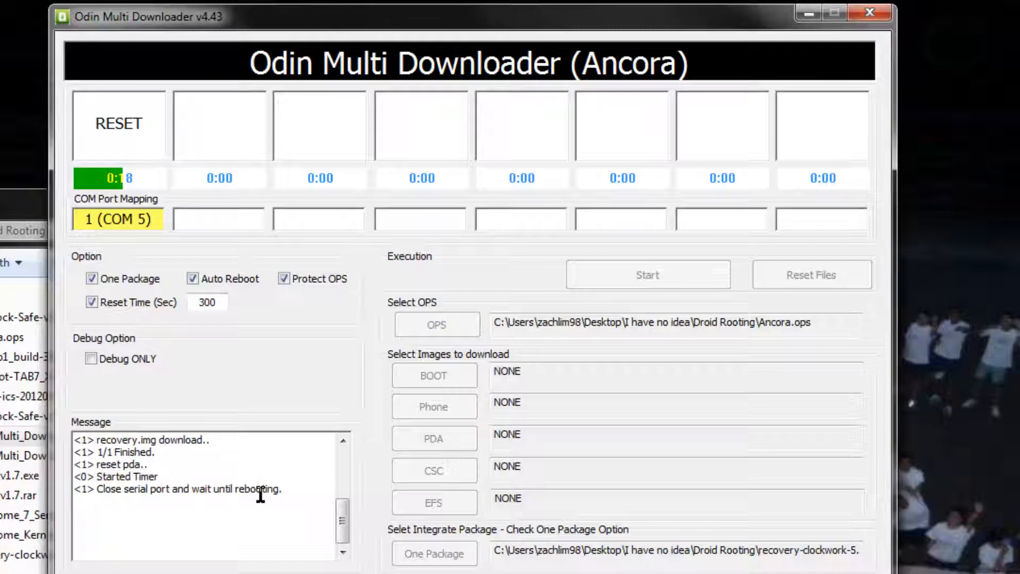
pyautogui.moveTo(122, 122)
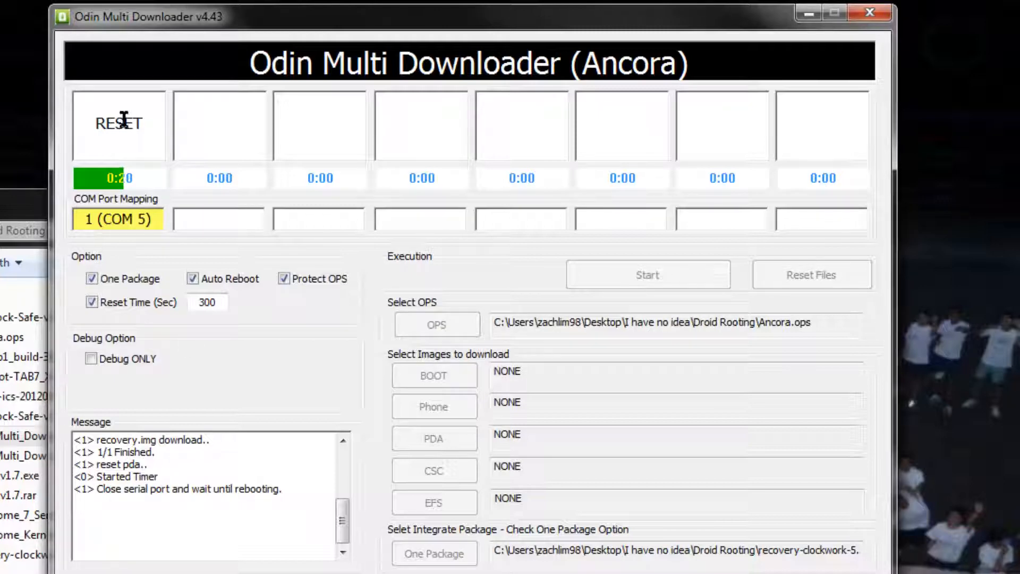
pyautogui.moveTo(132, 174)
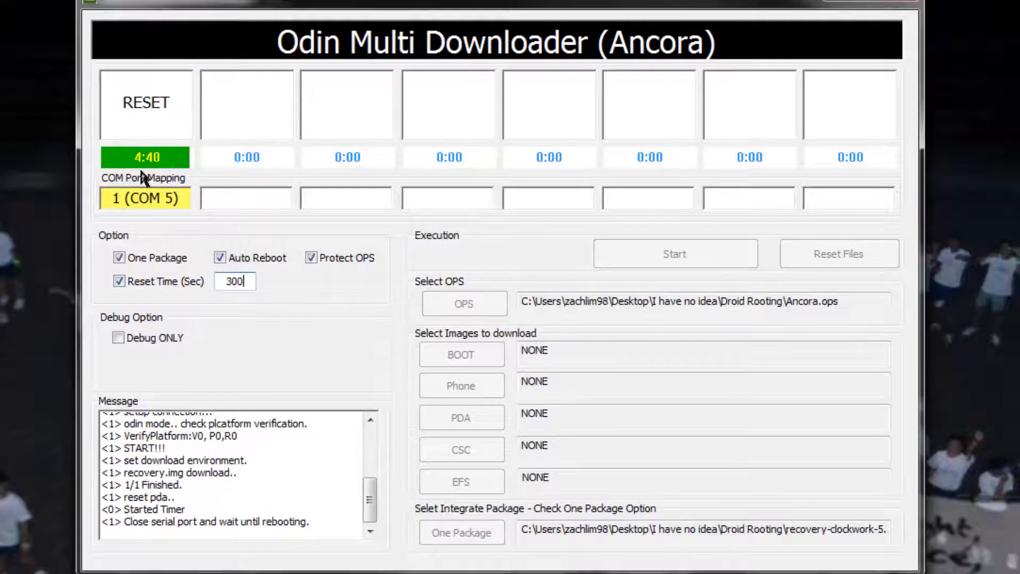
pyautogui.moveTo(306, 491)
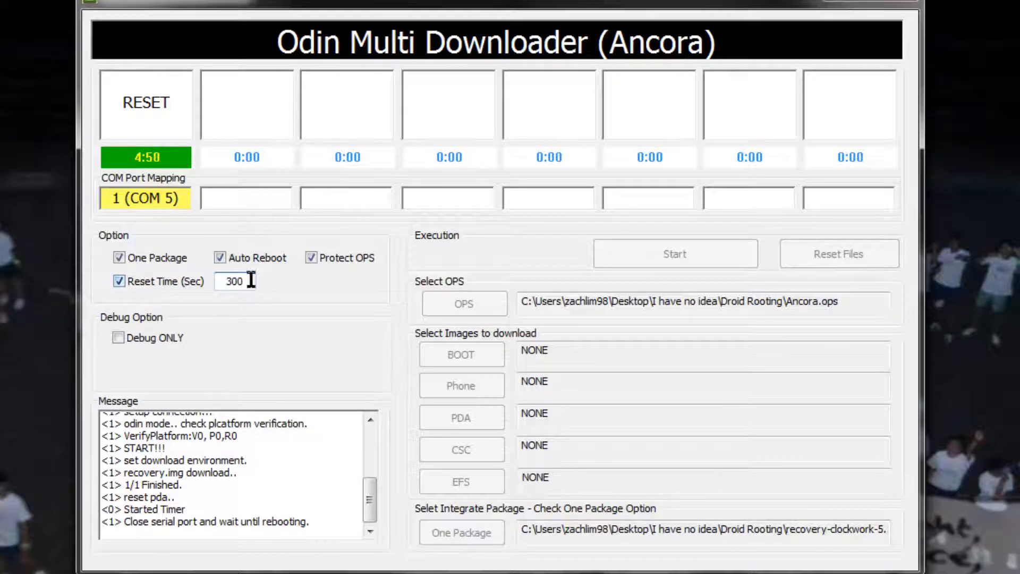
pyautogui.moveTo(267, 306)
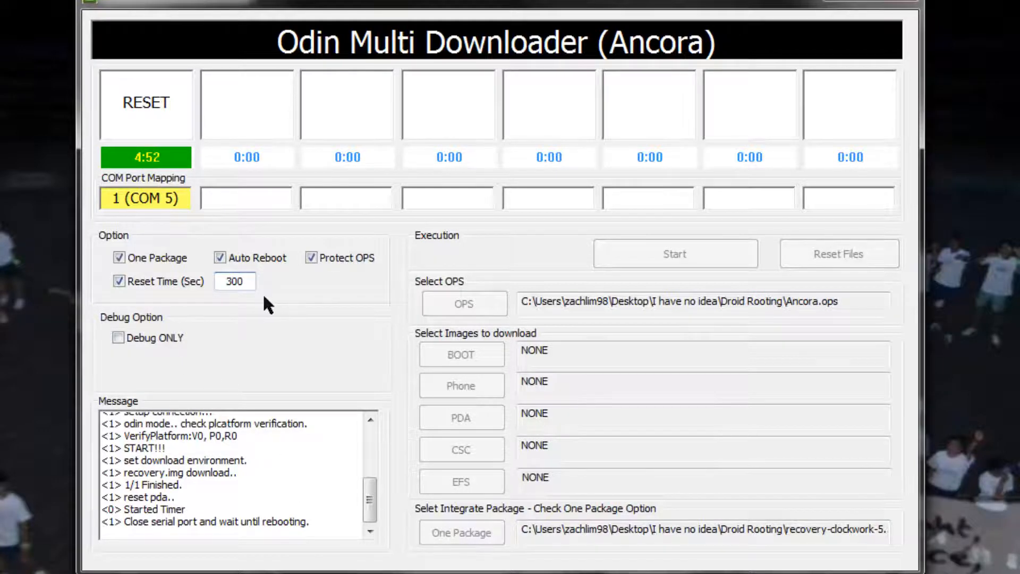
pyautogui.moveTo(194, 185)
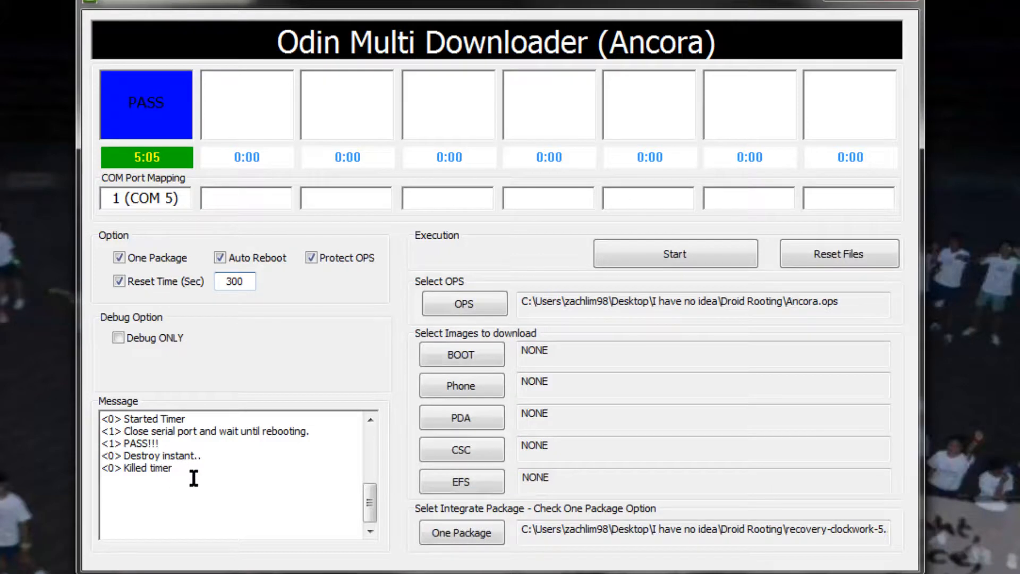
# Step: Wait through the reboot until the COM 5 slot turns blue with PASS
pyautogui.scroll(3)
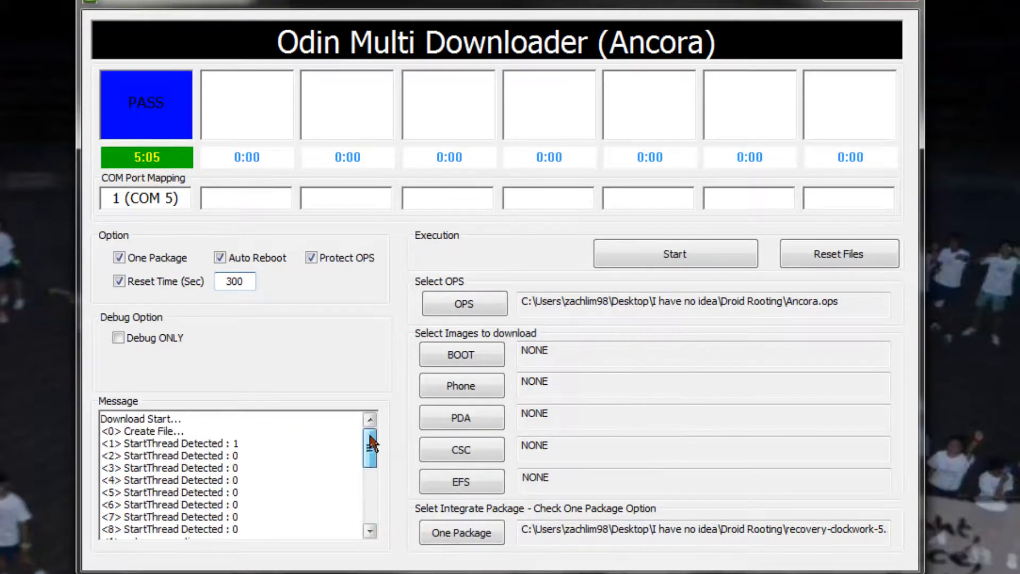